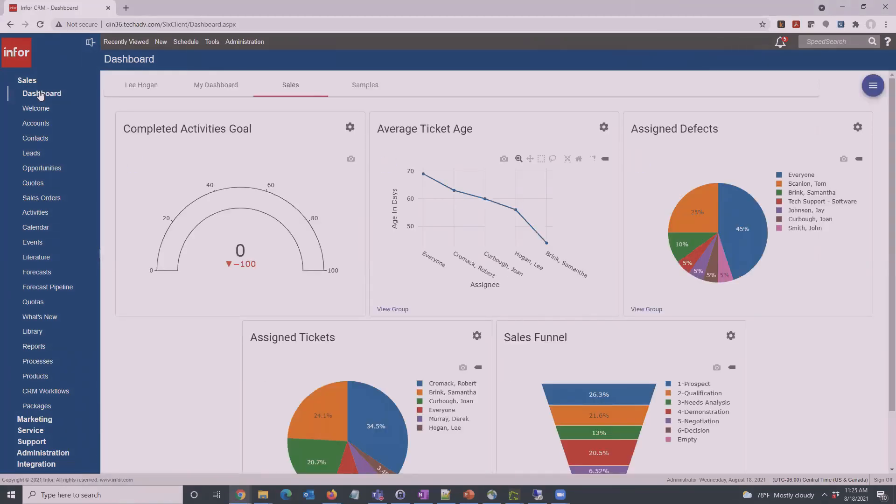
{"action": "mouse_move", "coordinate": [817, 293]}
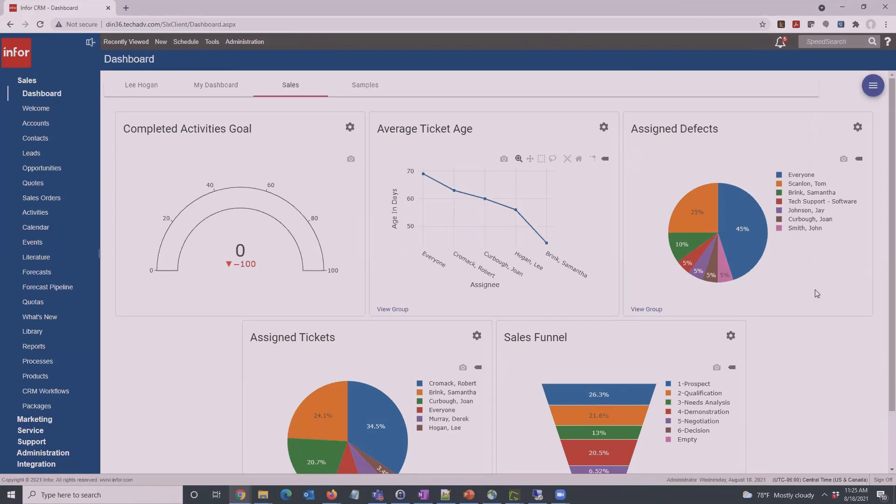
{"action": "scroll", "scroll_direction": "down", "scroll_amount": 3}
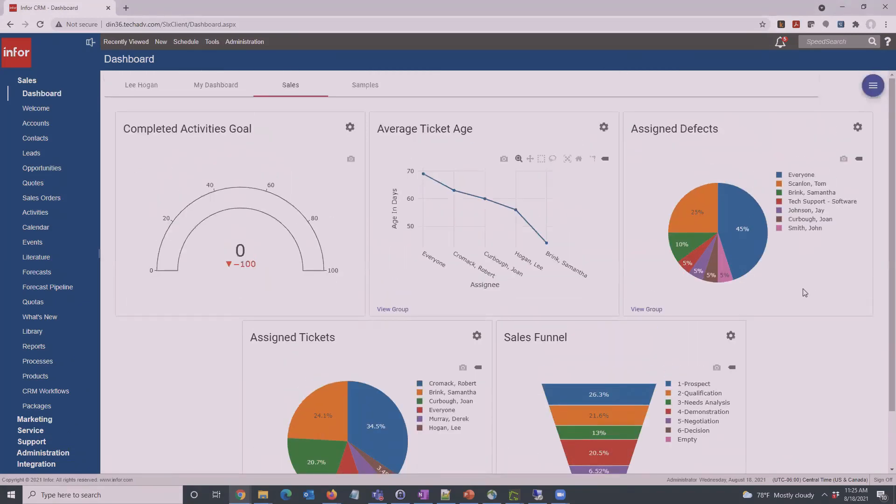
{"action": "mouse_move", "coordinate": [713, 249]}
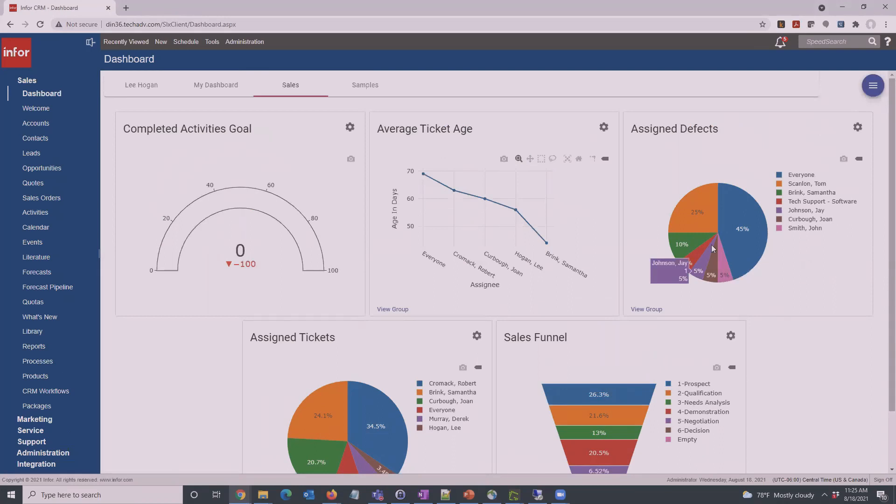
{"action": "mouse_move", "coordinate": [520, 426]}
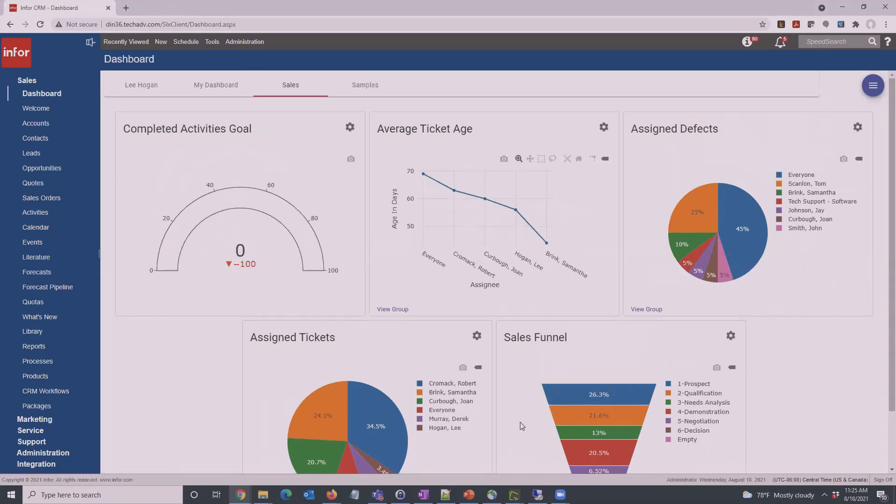
{"action": "mouse_move", "coordinate": [536, 316]}
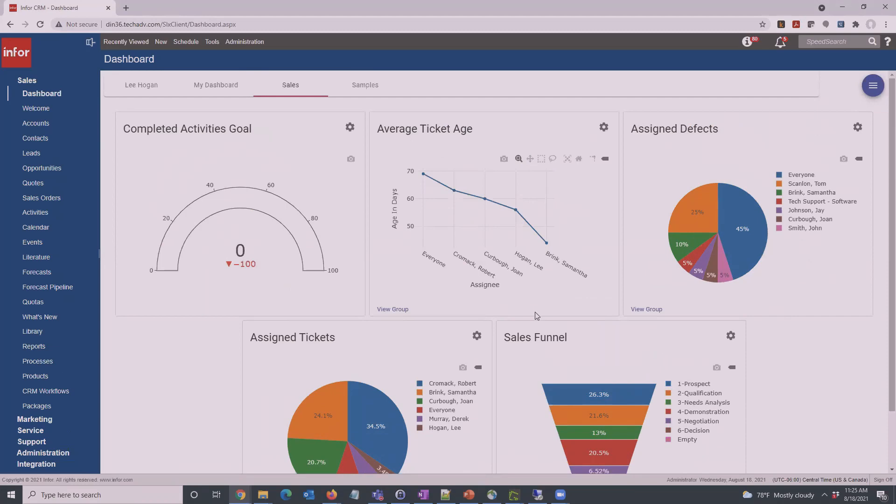
{"action": "mouse_move", "coordinate": [379, 141]}
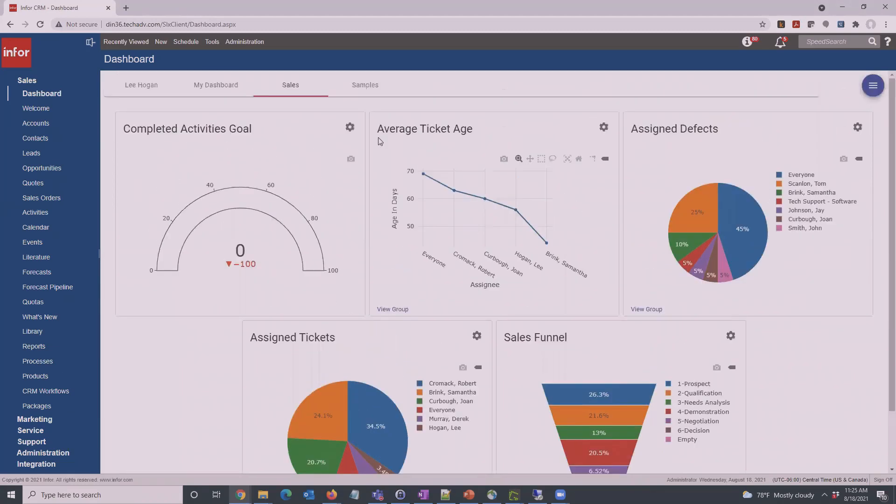
{"action": "mouse_move", "coordinate": [165, 95]}
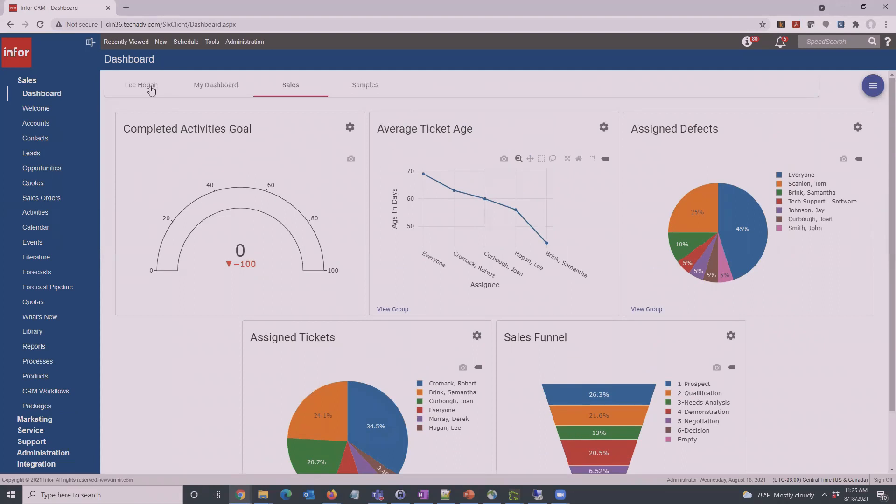
{"action": "left_click", "coordinate": [140, 85]}
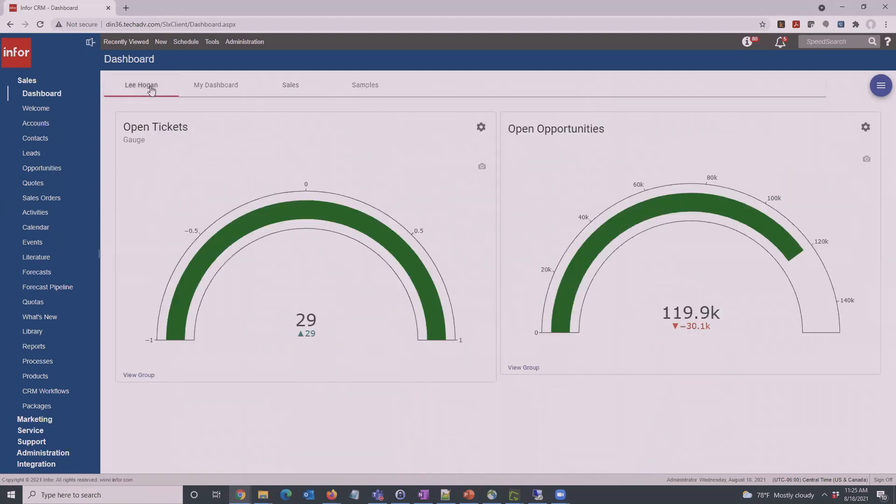
{"action": "mouse_move", "coordinate": [504, 171]}
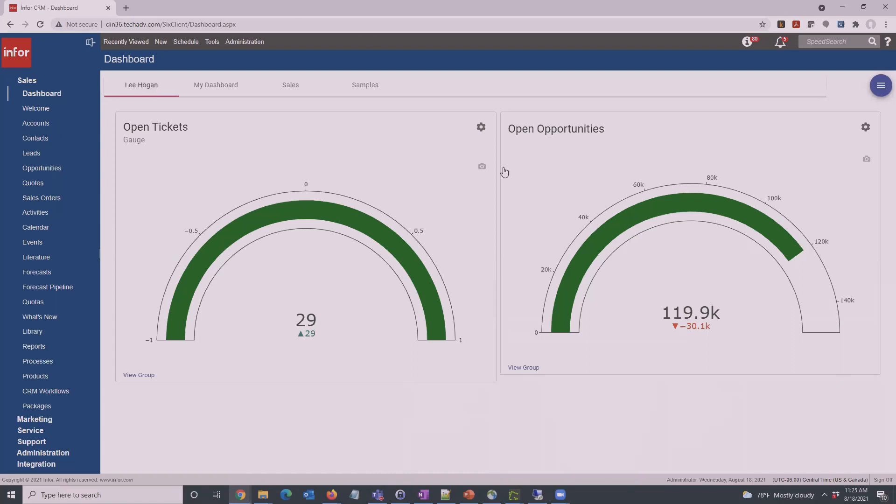
{"action": "mouse_move", "coordinate": [285, 339]}
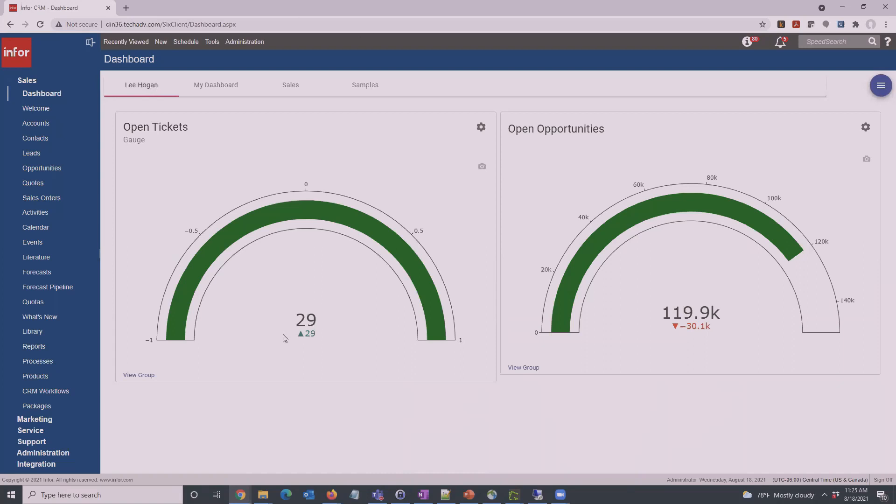
{"action": "mouse_move", "coordinate": [277, 324]}
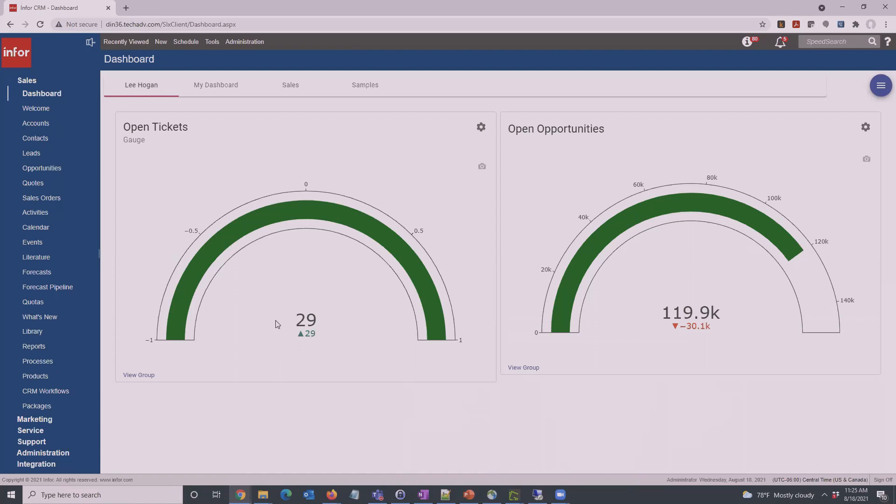
{"action": "mouse_move", "coordinate": [222, 242]}
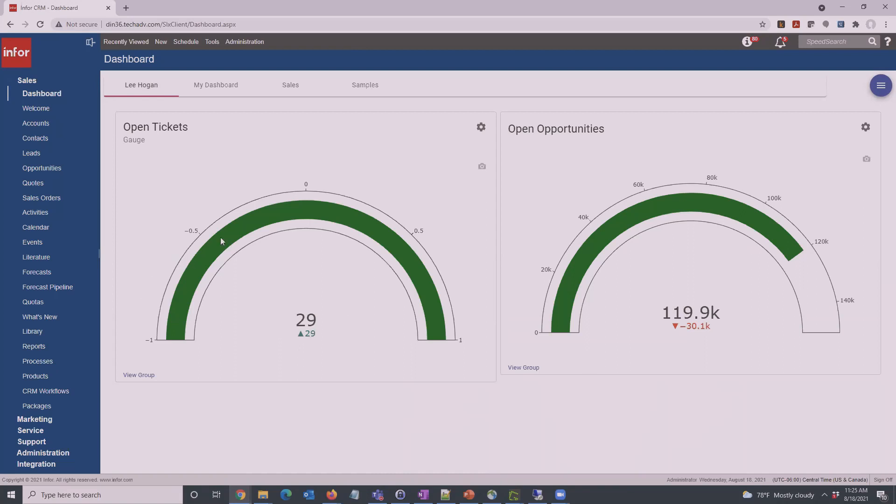
{"action": "mouse_move", "coordinate": [149, 147]}
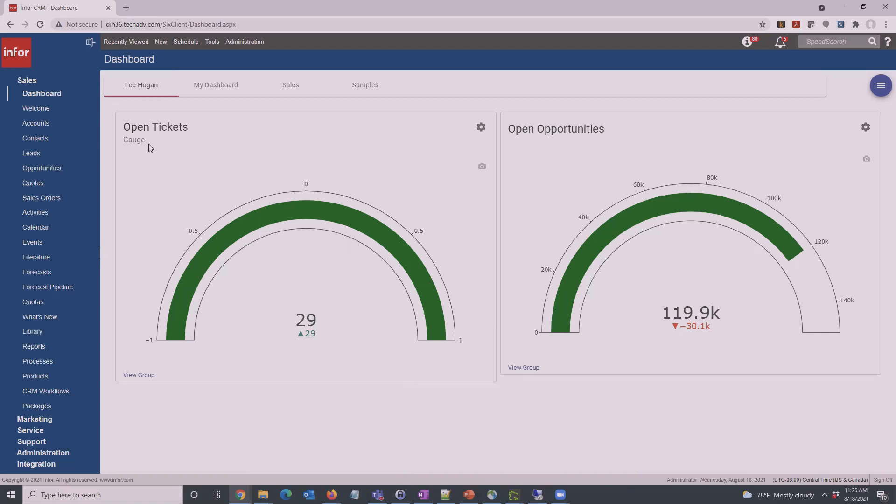
{"action": "mouse_move", "coordinate": [184, 130]}
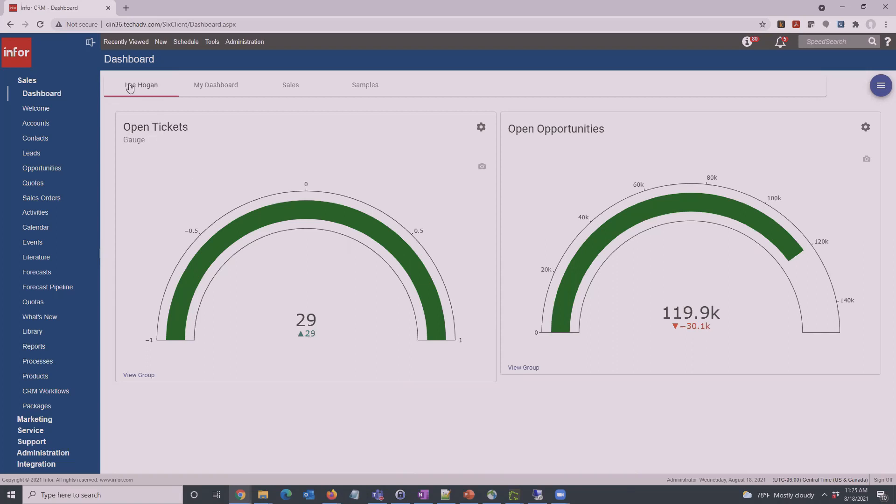
{"action": "mouse_move", "coordinate": [329, 326]}
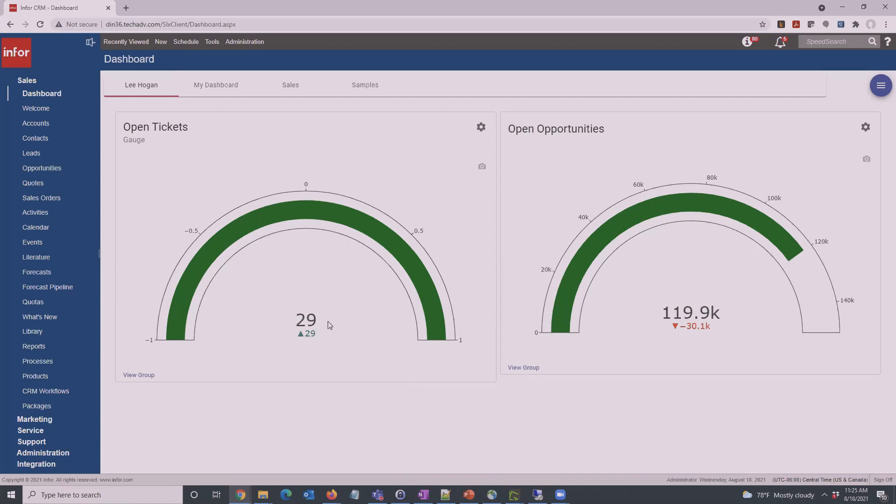
{"action": "mouse_move", "coordinate": [416, 279]}
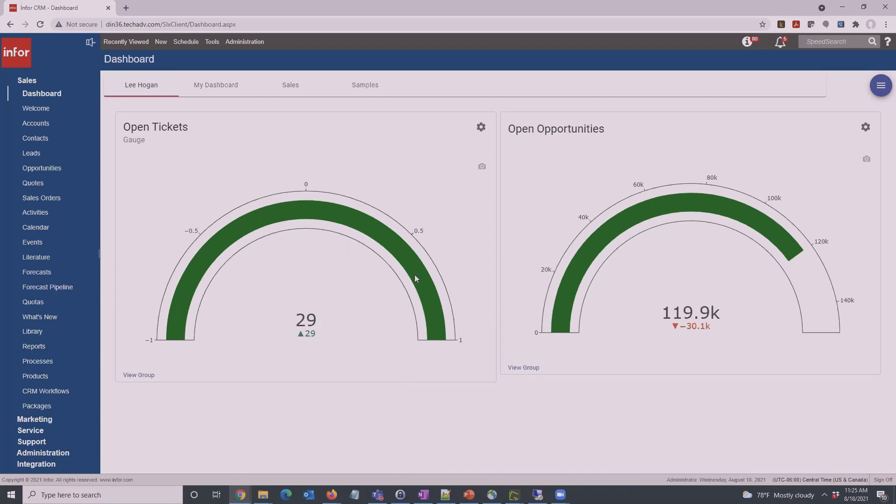
{"action": "mouse_move", "coordinate": [561, 319]}
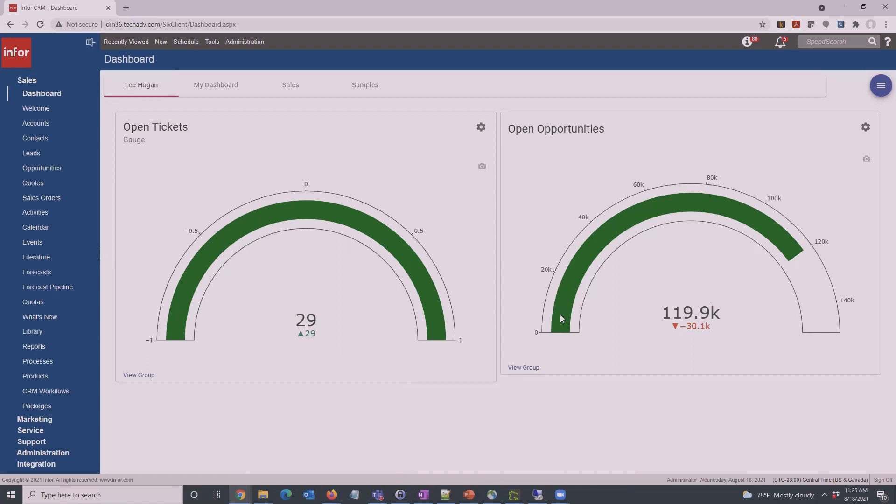
{"action": "mouse_move", "coordinate": [847, 259]}
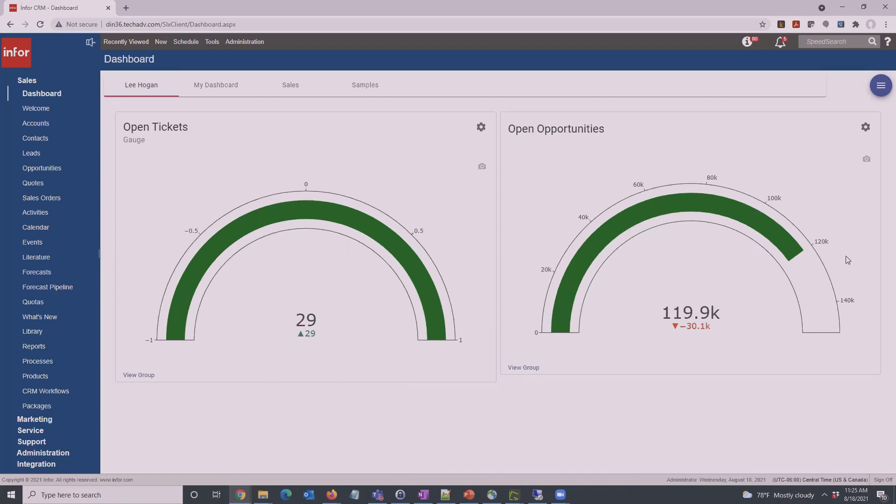
{"action": "mouse_move", "coordinate": [605, 128]}
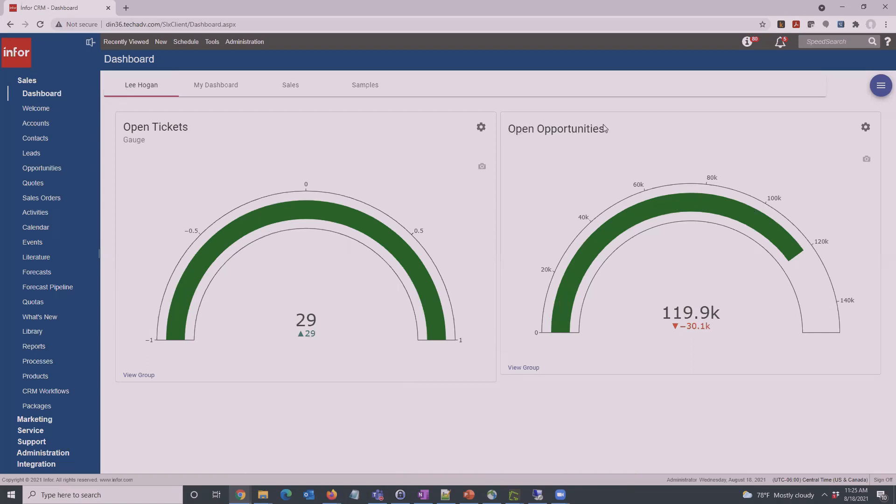
{"action": "mouse_move", "coordinate": [677, 319]}
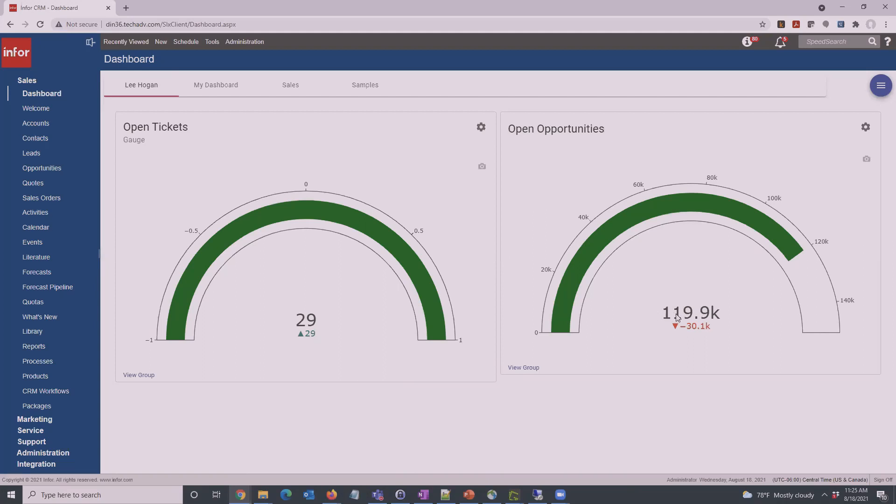
{"action": "mouse_move", "coordinate": [772, 335]}
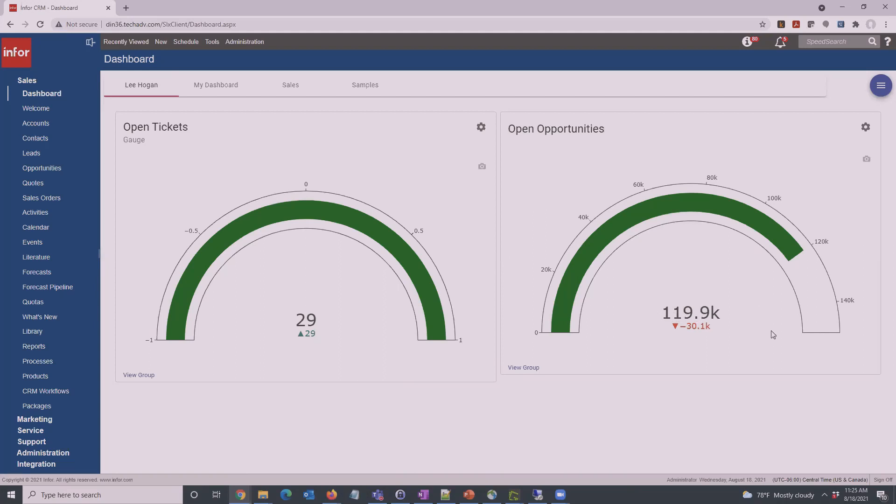
{"action": "left_click", "coordinate": [865, 127]}
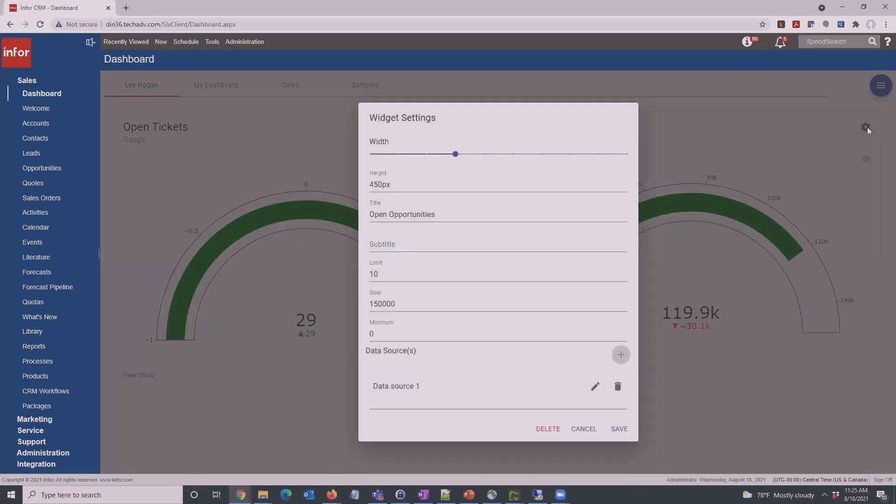
{"action": "triple_click", "coordinate": [381, 304]}
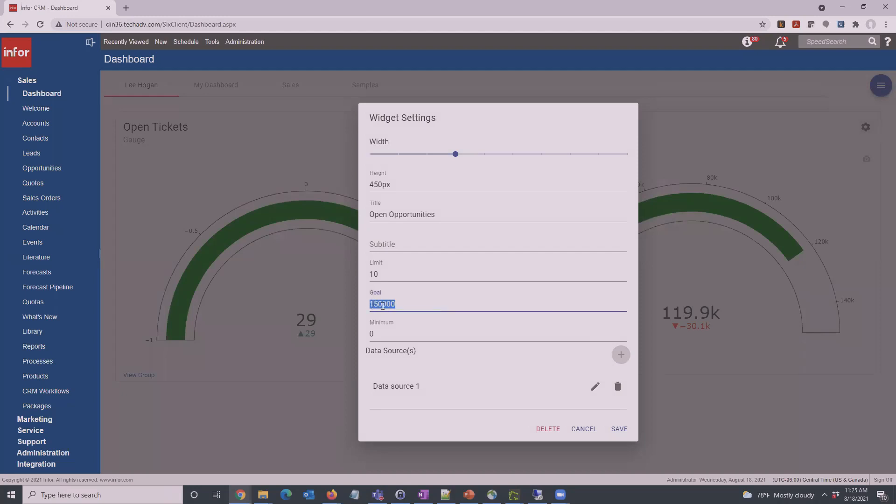
{"action": "mouse_move", "coordinate": [589, 434]}
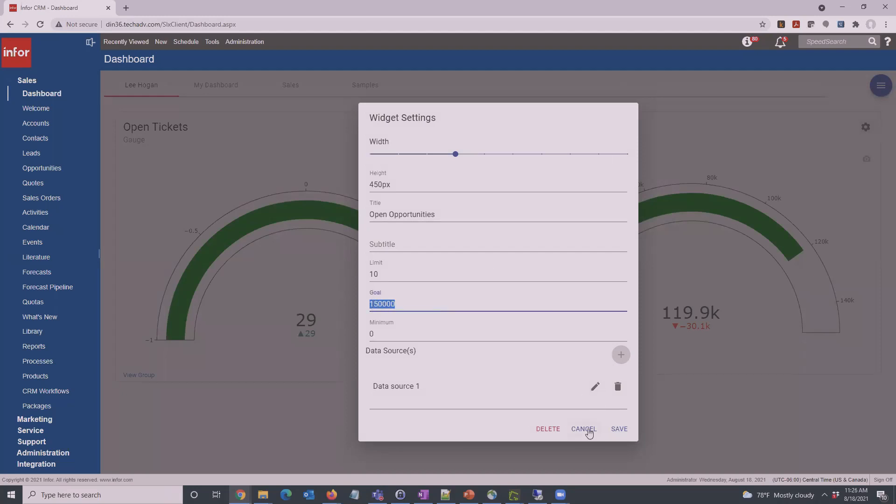
{"action": "left_click", "coordinate": [583, 428]}
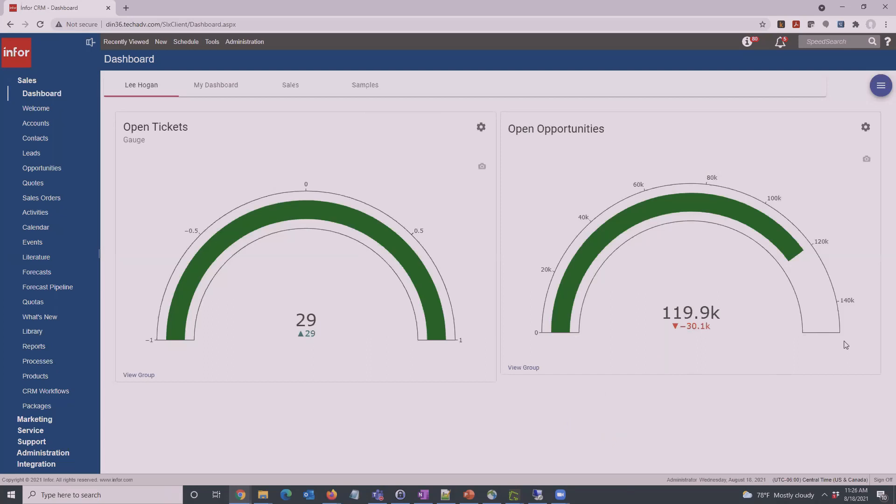
{"action": "mouse_move", "coordinate": [800, 258]}
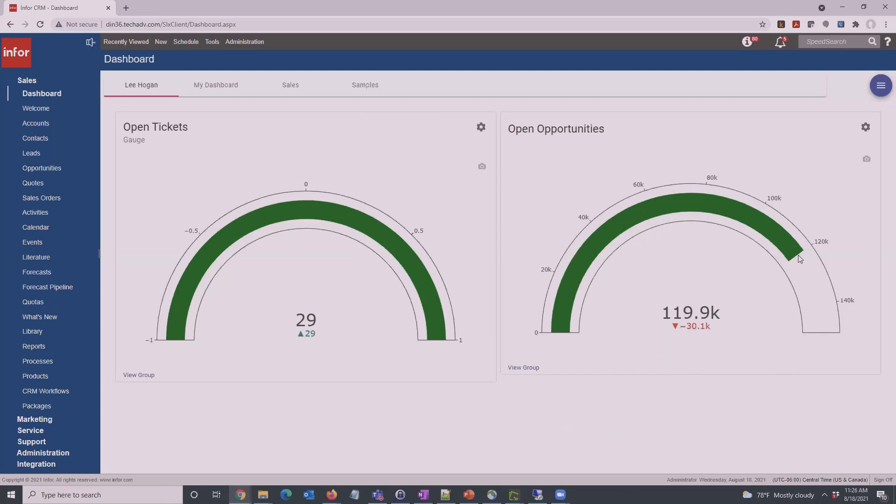
{"action": "mouse_move", "coordinate": [832, 386]}
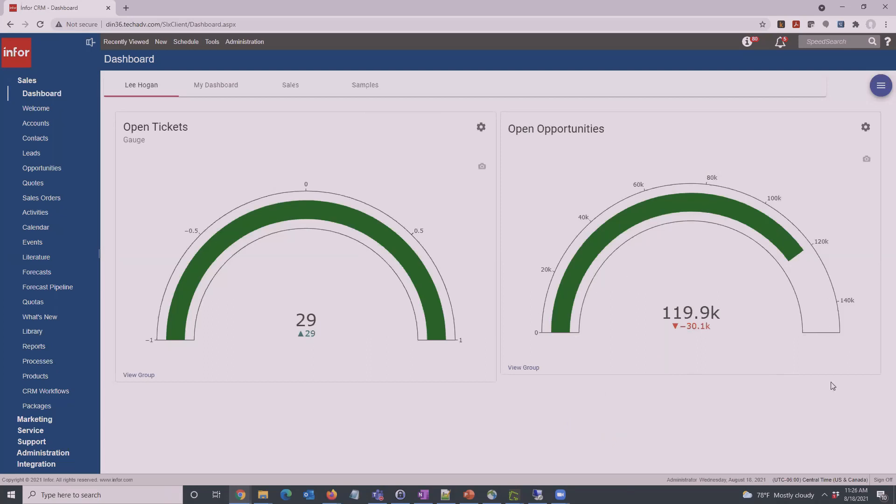
{"action": "mouse_move", "coordinate": [727, 331]}
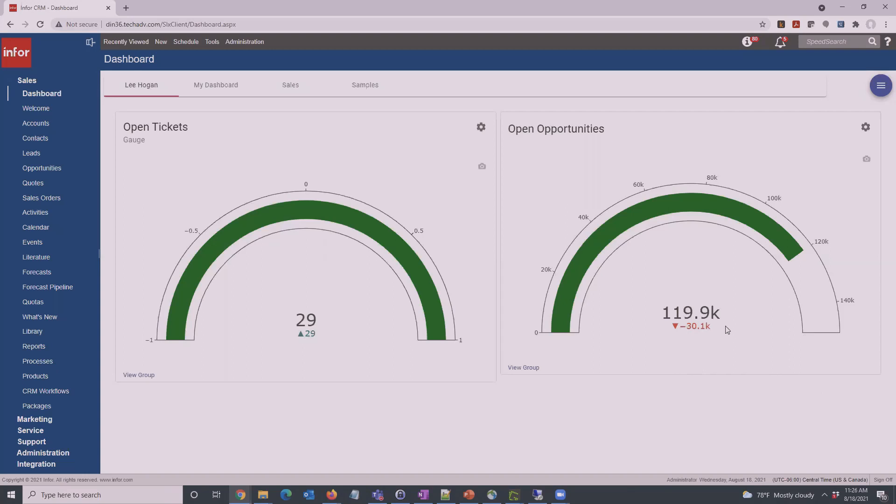
{"action": "mouse_move", "coordinate": [218, 127]}
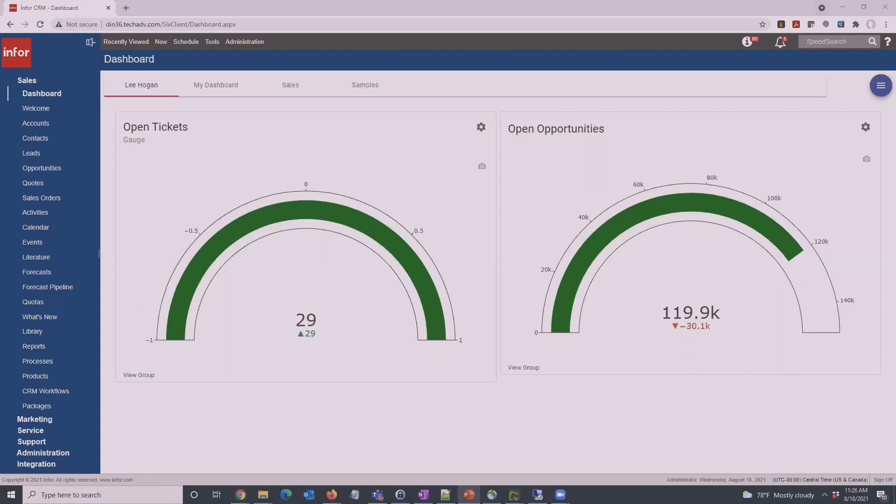
{"action": "mouse_move", "coordinate": [365, 84]}
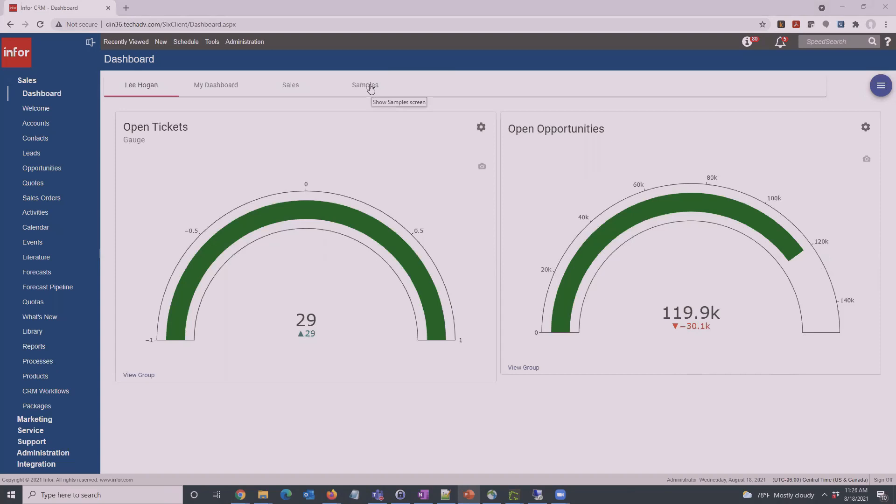
- On the Samples dashboard, open the All Opportunities chart settings (limit 20, goal 30000000)
{"action": "left_click", "coordinate": [365, 84]}
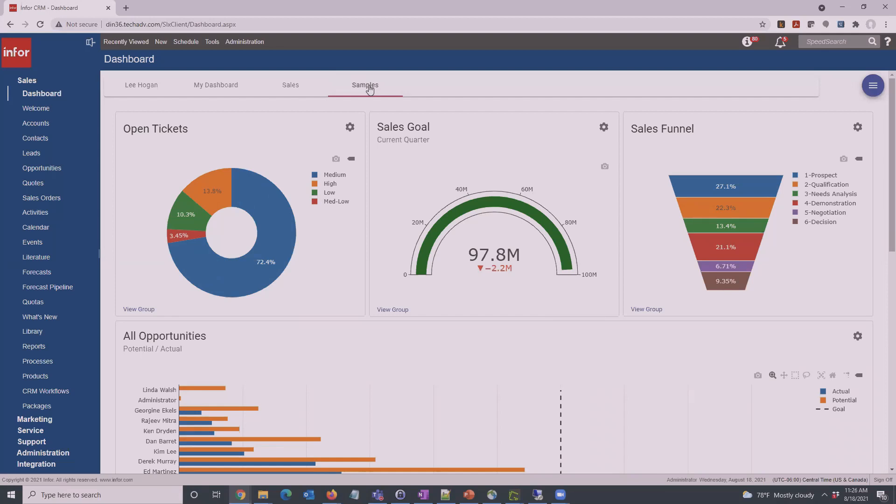
{"action": "mouse_move", "coordinate": [227, 203]}
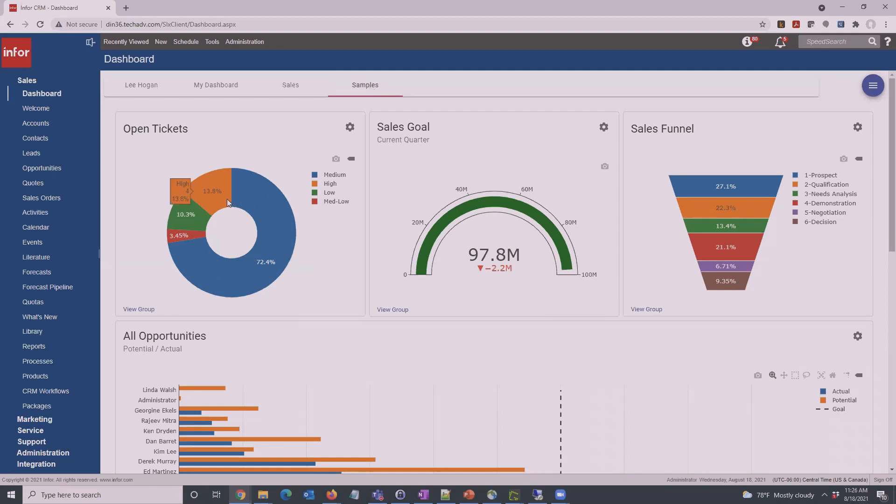
{"action": "mouse_move", "coordinate": [207, 242]}
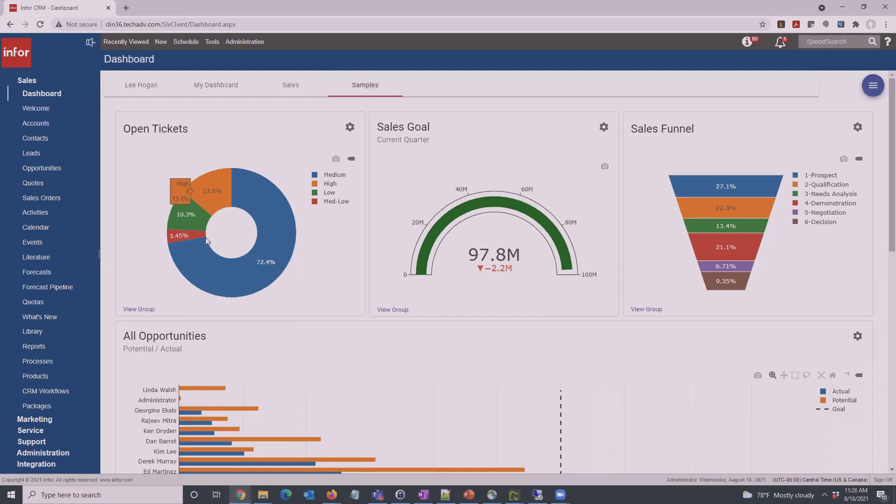
{"action": "mouse_move", "coordinate": [205, 267]}
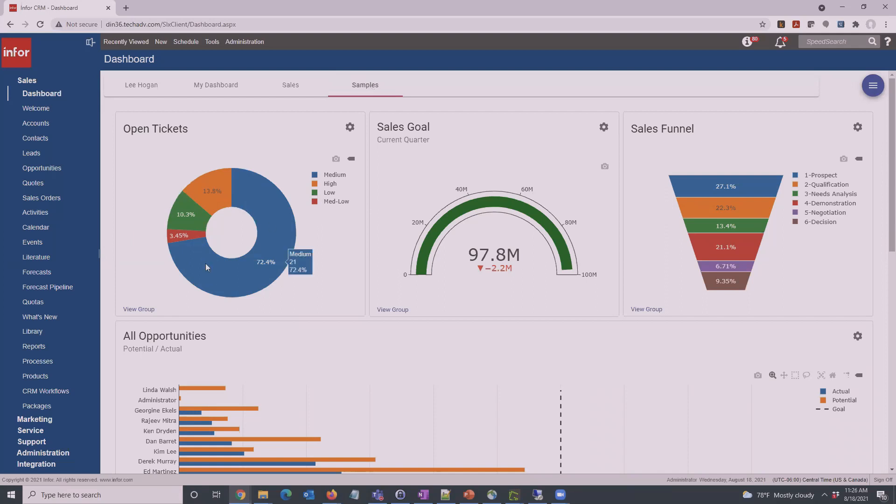
{"action": "mouse_move", "coordinate": [214, 191]}
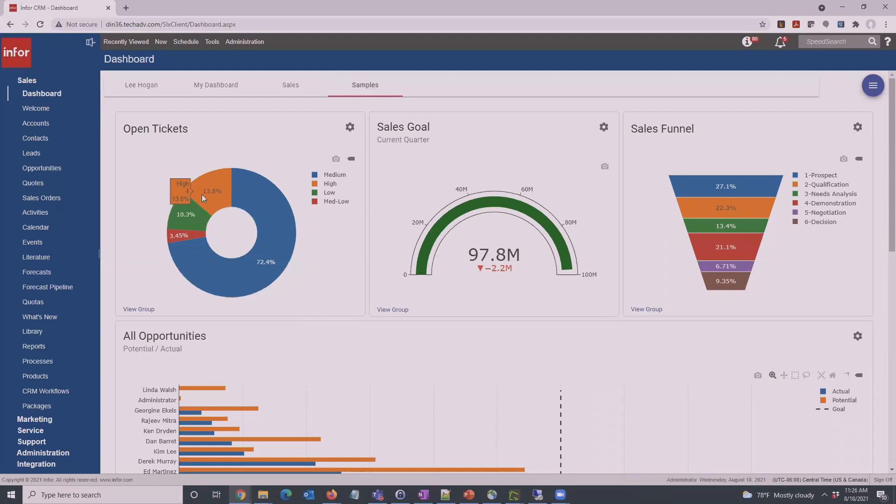
{"action": "mouse_move", "coordinate": [259, 206]}
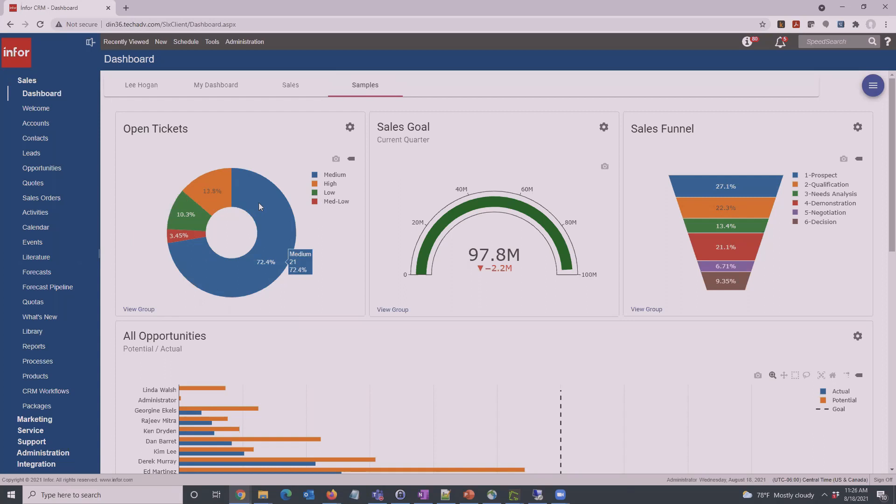
{"action": "mouse_move", "coordinate": [180, 239]}
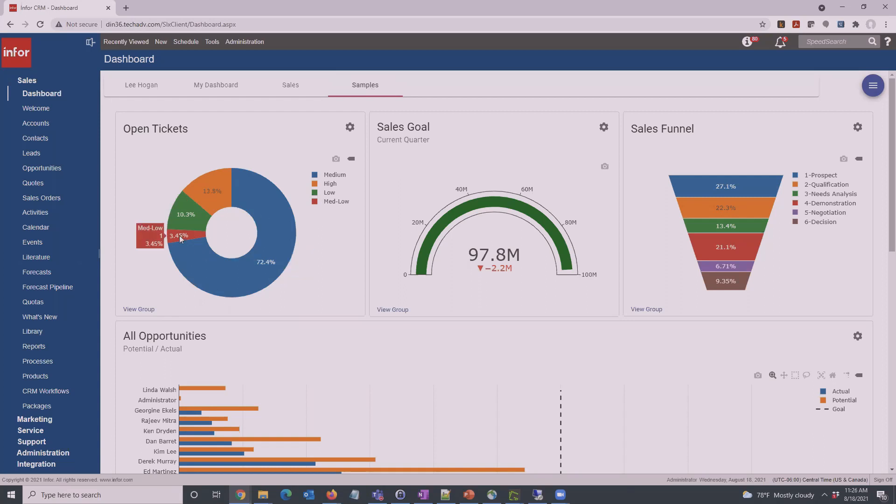
{"action": "mouse_move", "coordinate": [510, 213]}
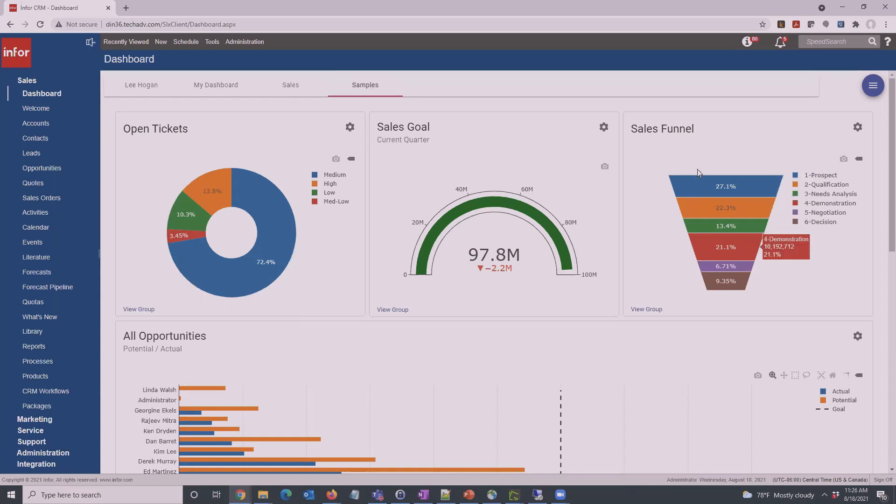
{"action": "mouse_move", "coordinate": [546, 279]}
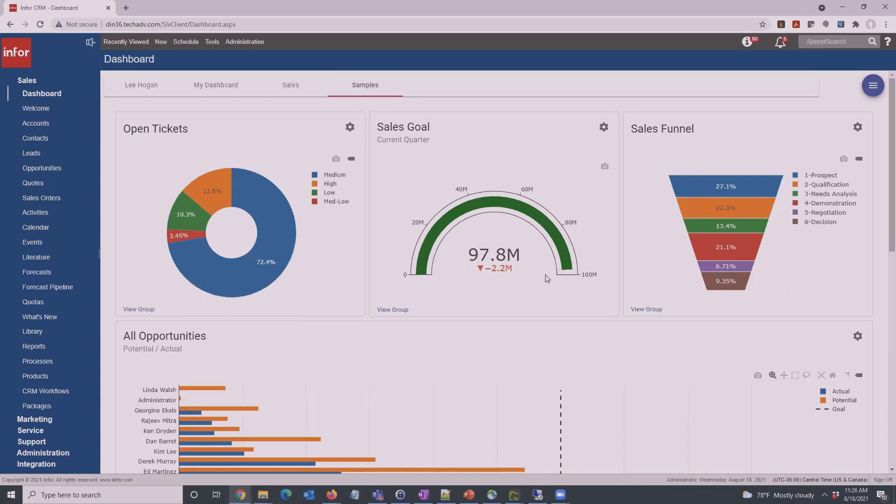
{"action": "scroll", "scroll_direction": "down", "scroll_amount": 3}
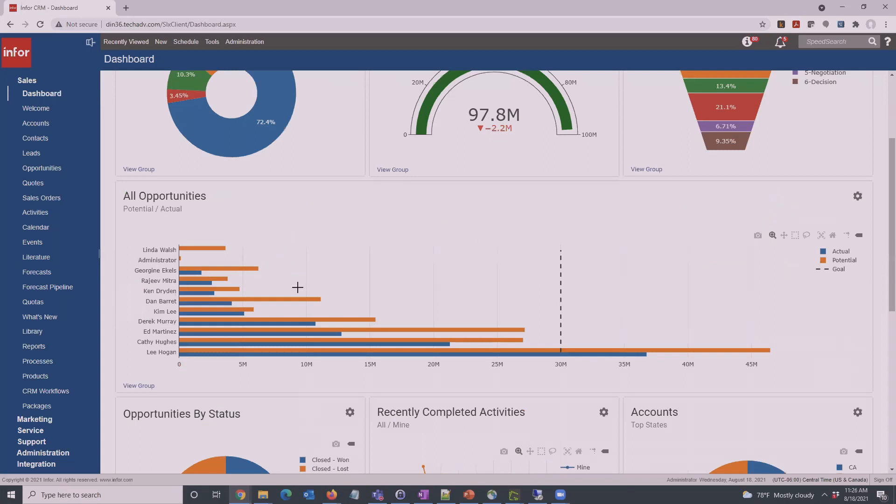
{"action": "mouse_move", "coordinate": [204, 273]}
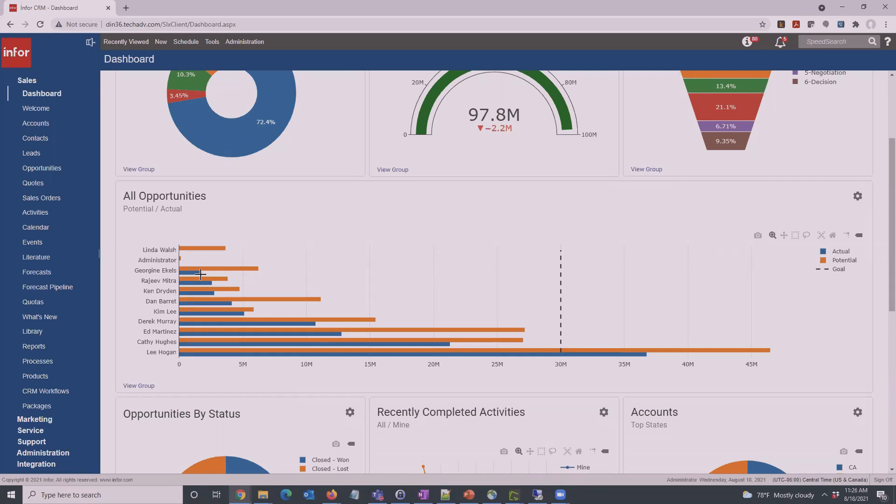
{"action": "mouse_move", "coordinate": [198, 269]}
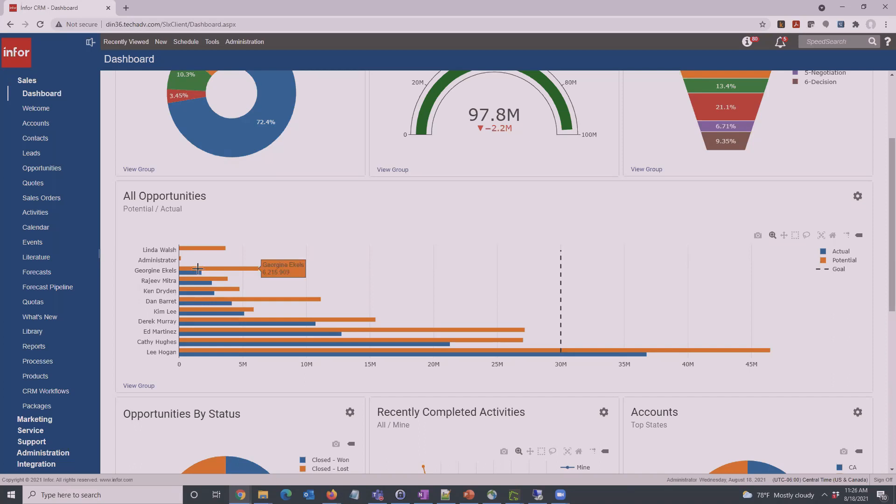
{"action": "mouse_move", "coordinate": [207, 270]}
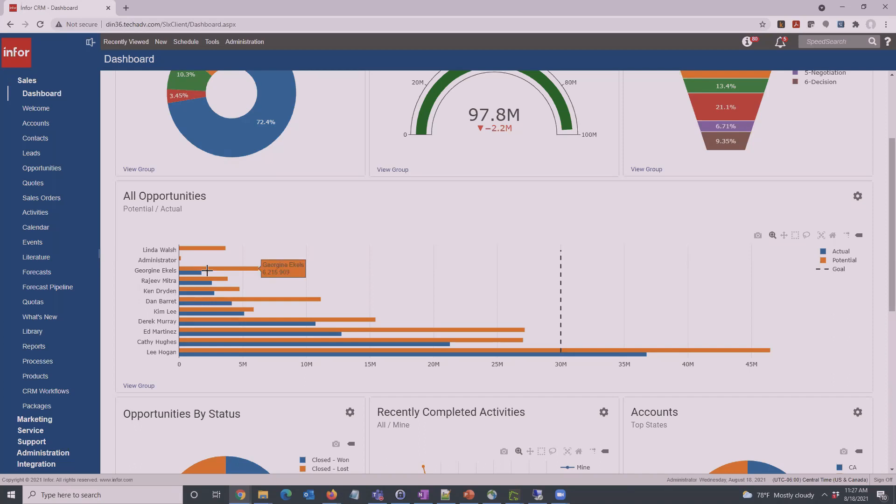
{"action": "mouse_move", "coordinate": [850, 265]}
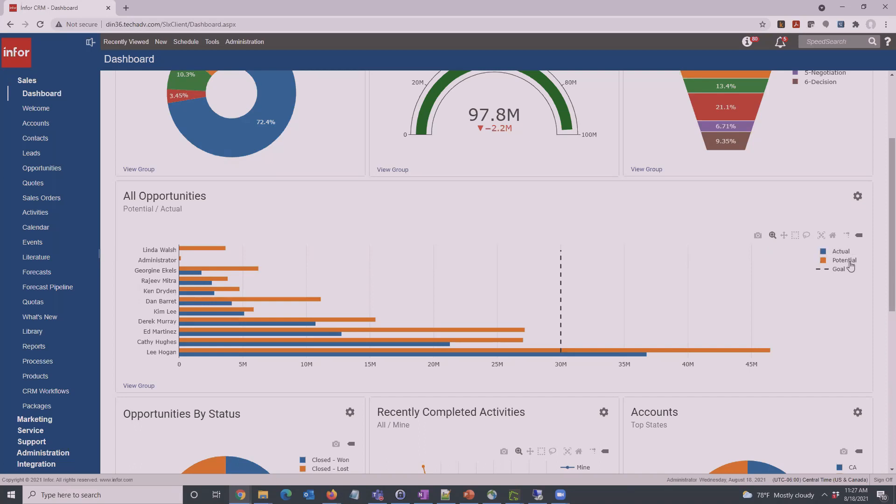
{"action": "mouse_move", "coordinate": [190, 274]}
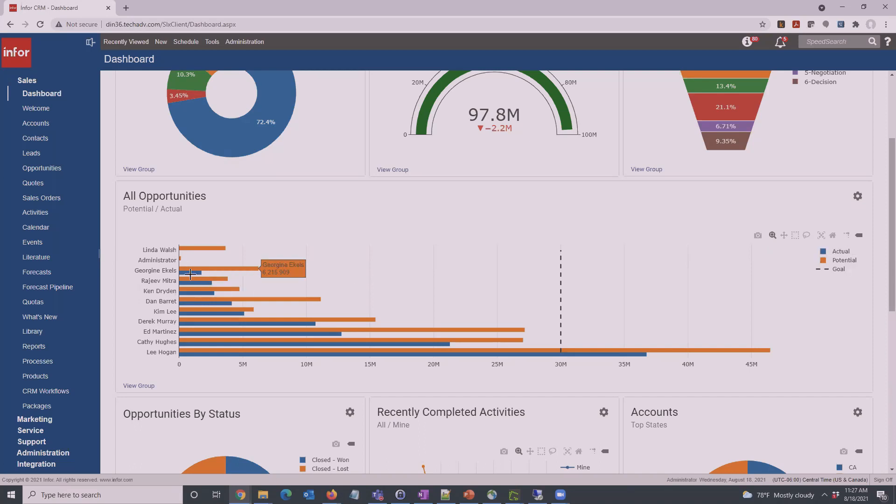
{"action": "mouse_move", "coordinate": [198, 283]}
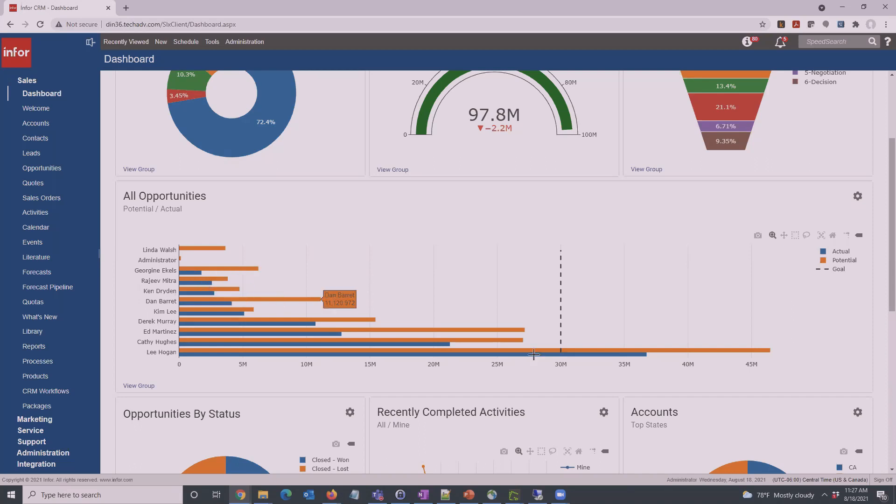
{"action": "mouse_move", "coordinate": [857, 196]}
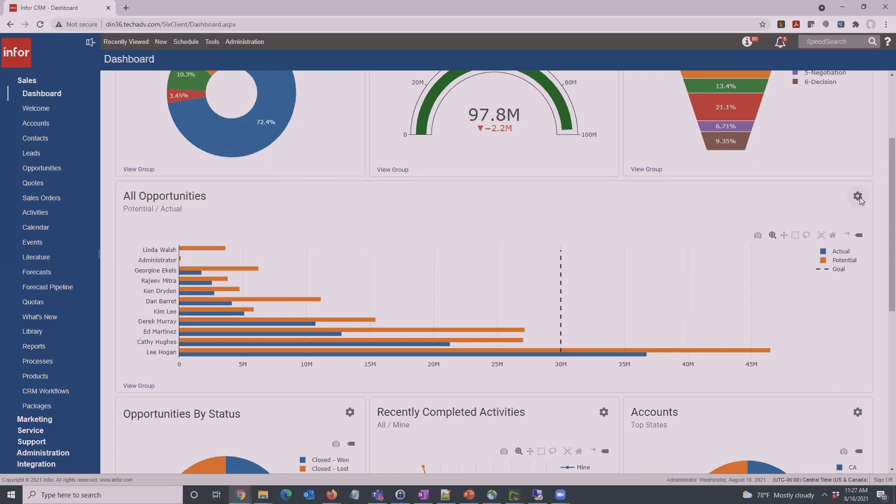
{"action": "left_click", "coordinate": [857, 197]}
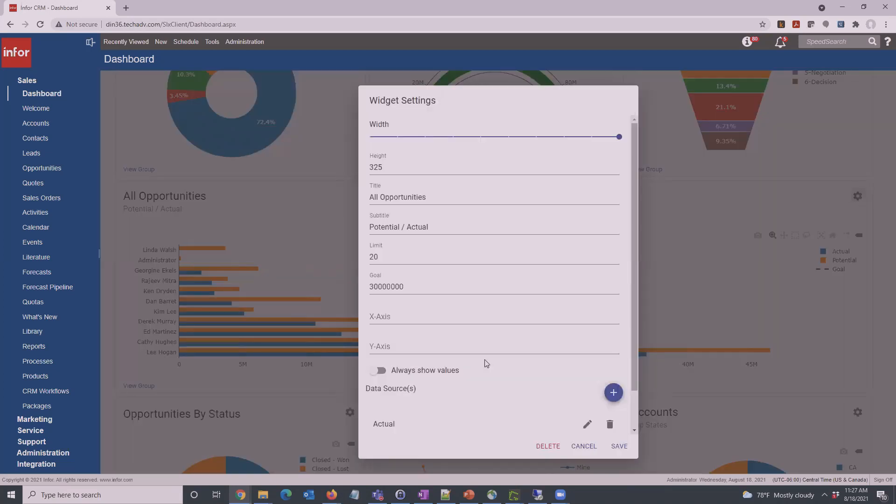
- Scroll the All Opportunities settings to review its Actual and Potential data sources
{"action": "scroll", "scroll_direction": "down", "scroll_amount": 3}
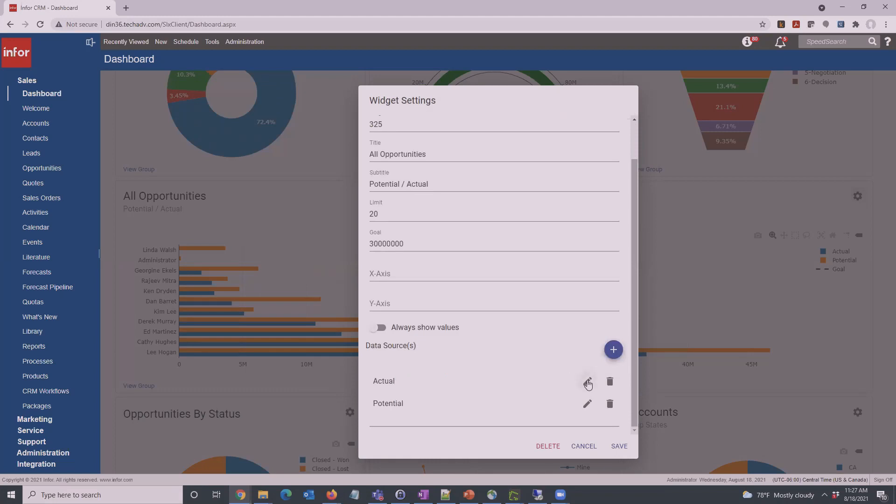
{"action": "mouse_move", "coordinate": [421, 412]}
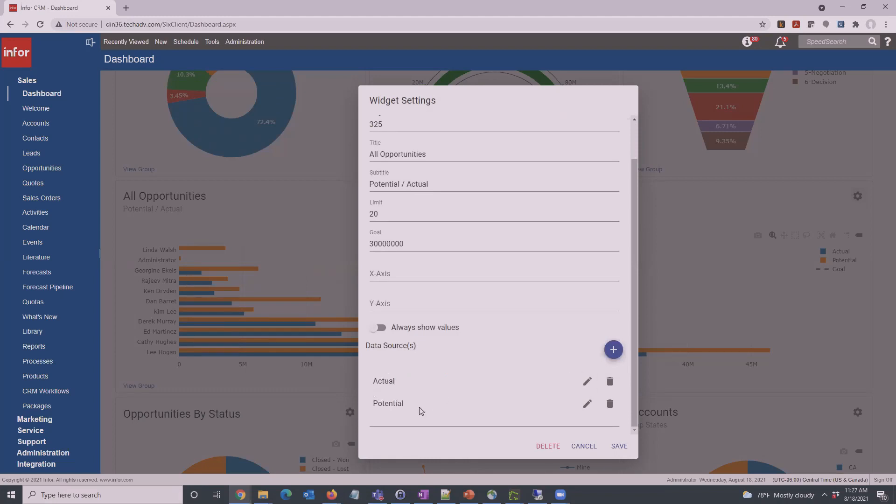
{"action": "mouse_move", "coordinate": [423, 456]}
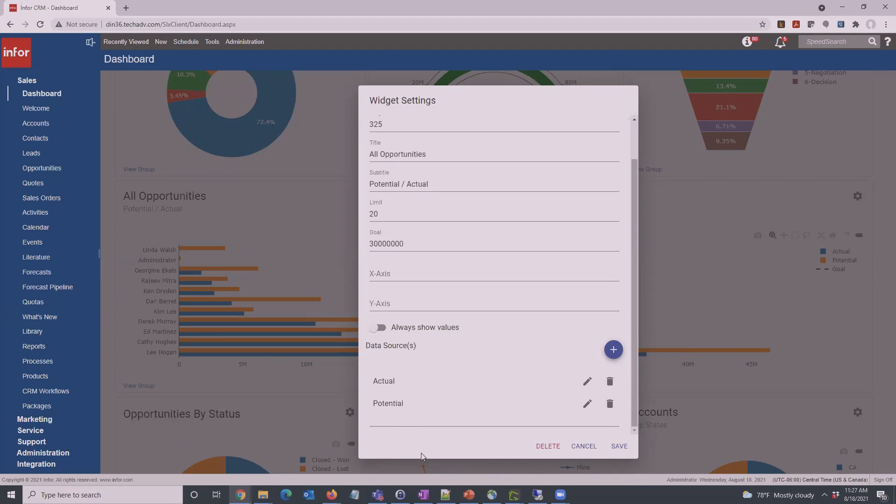
{"action": "mouse_move", "coordinate": [594, 351]}
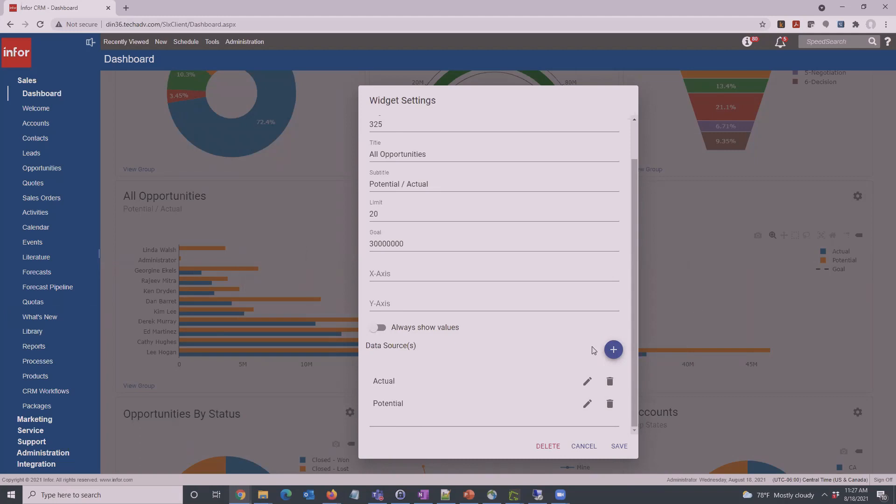
{"action": "mouse_move", "coordinate": [476, 405]}
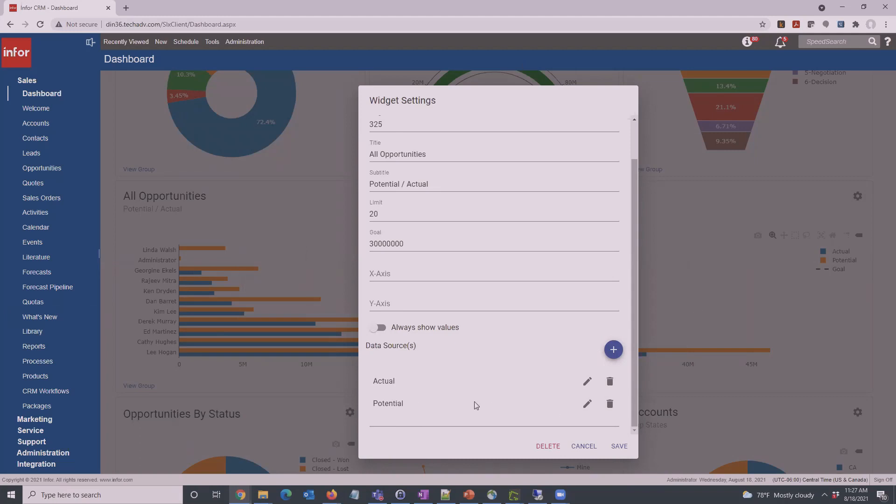
{"action": "mouse_move", "coordinate": [639, 457]}
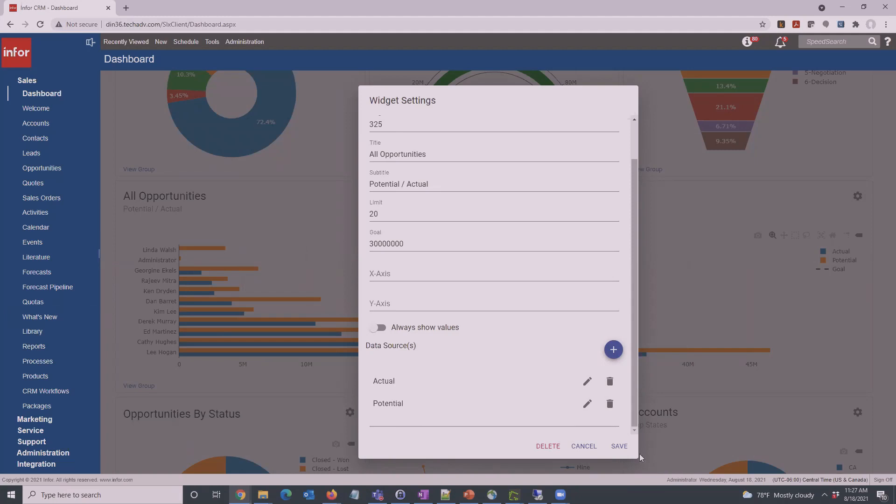
{"action": "mouse_move", "coordinate": [584, 446]}
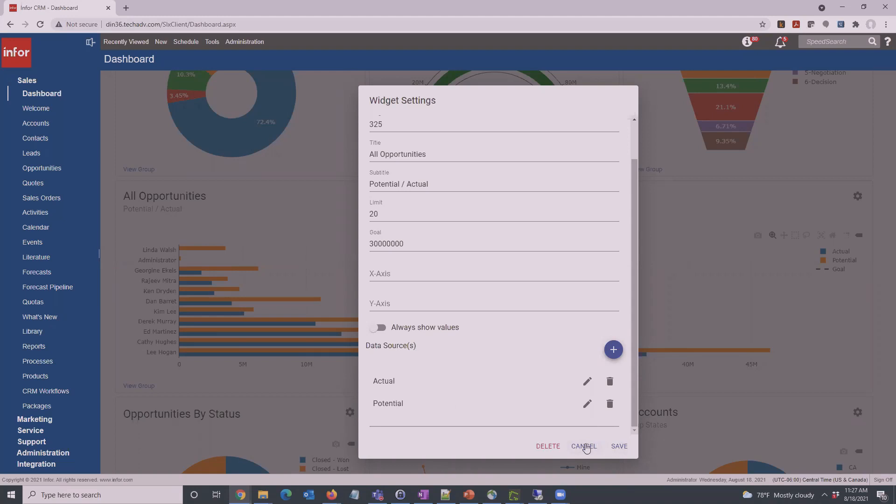
- Cancel the All Opportunities settings and select a tool on the chart's toolbar
{"action": "left_click", "coordinate": [583, 445]}
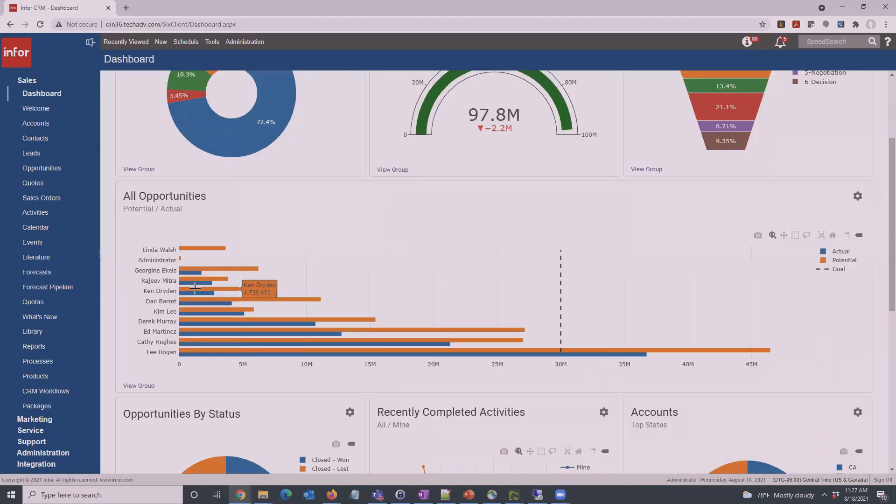
{"action": "mouse_move", "coordinate": [196, 293]}
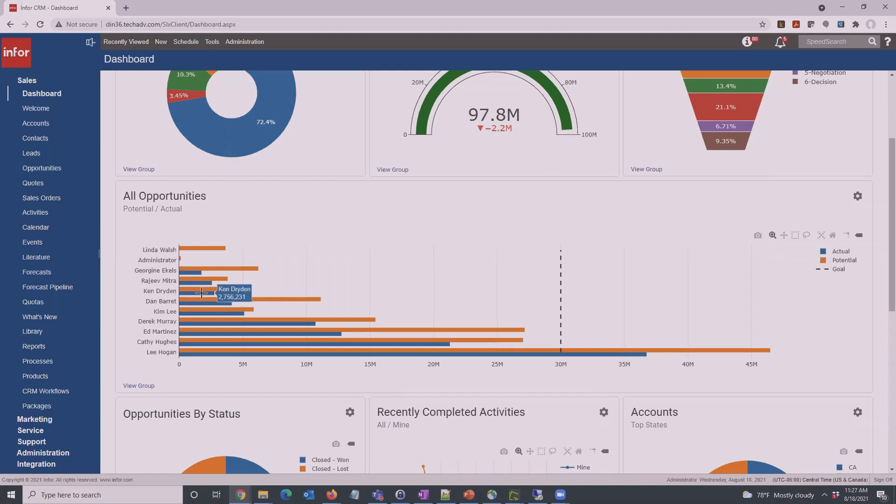
{"action": "mouse_move", "coordinate": [805, 235]}
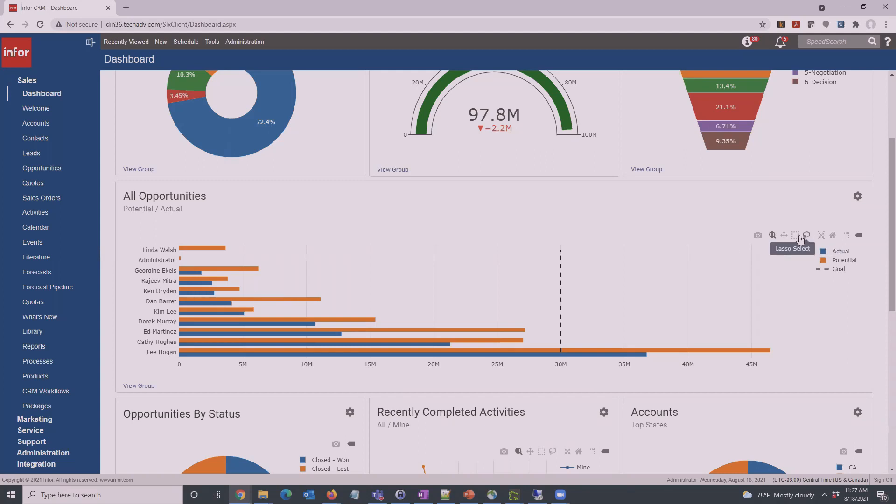
{"action": "mouse_move", "coordinate": [772, 235]}
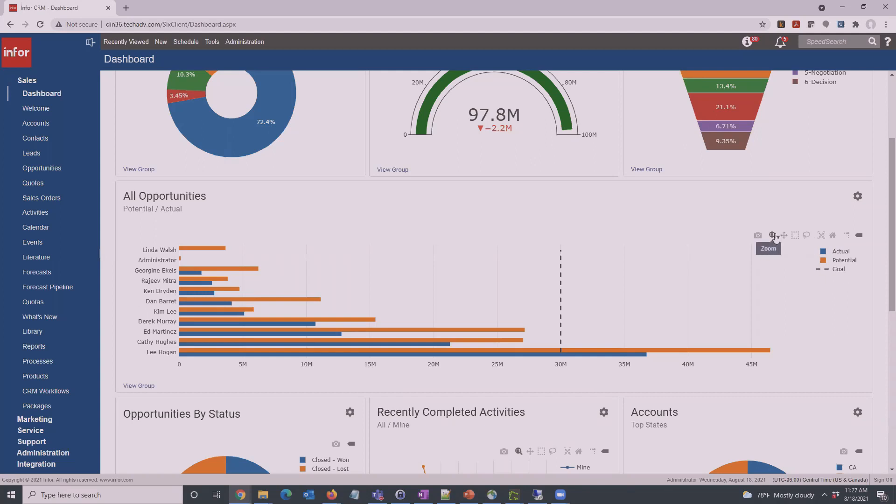
{"action": "mouse_move", "coordinate": [303, 245]}
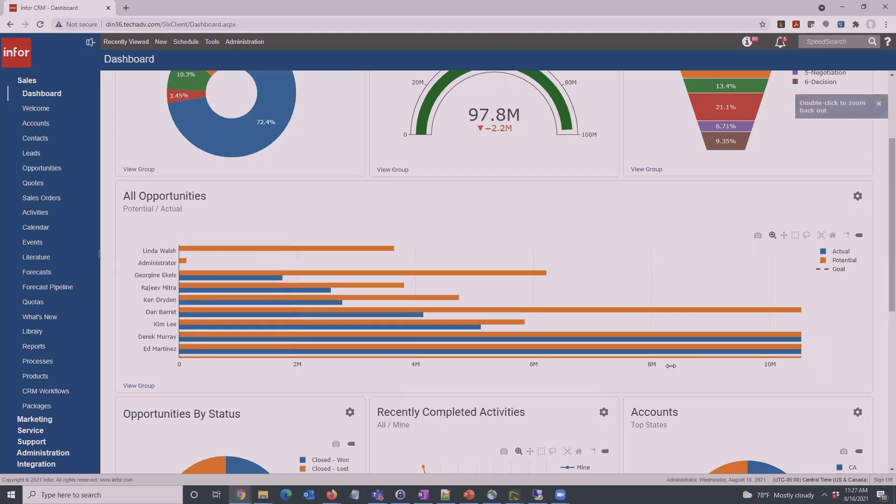
{"action": "mouse_move", "coordinate": [374, 249]}
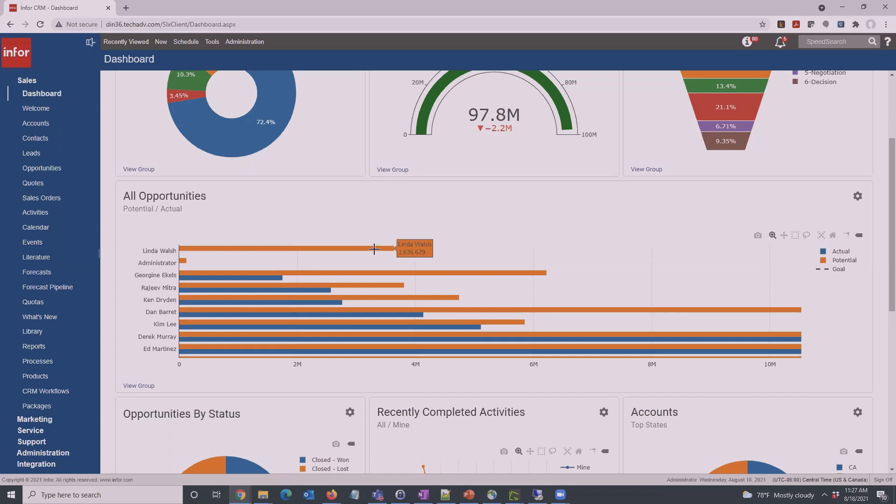
{"action": "mouse_move", "coordinate": [384, 273]}
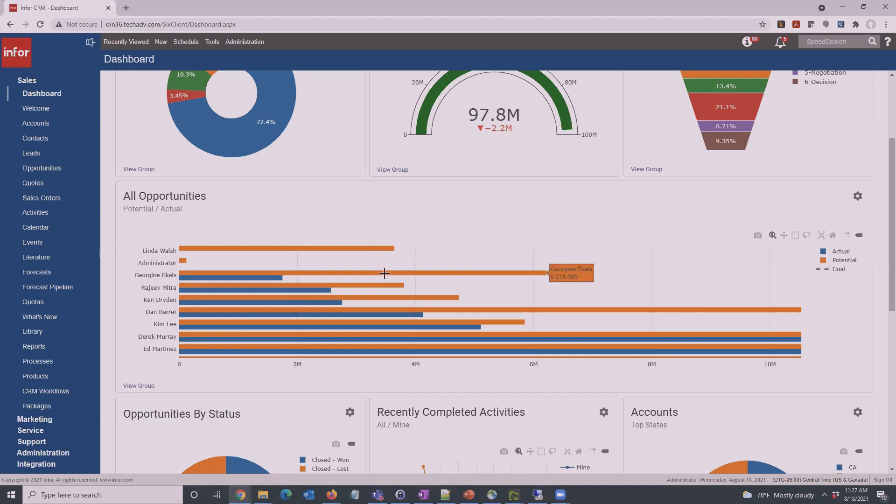
{"action": "mouse_move", "coordinate": [834, 235]}
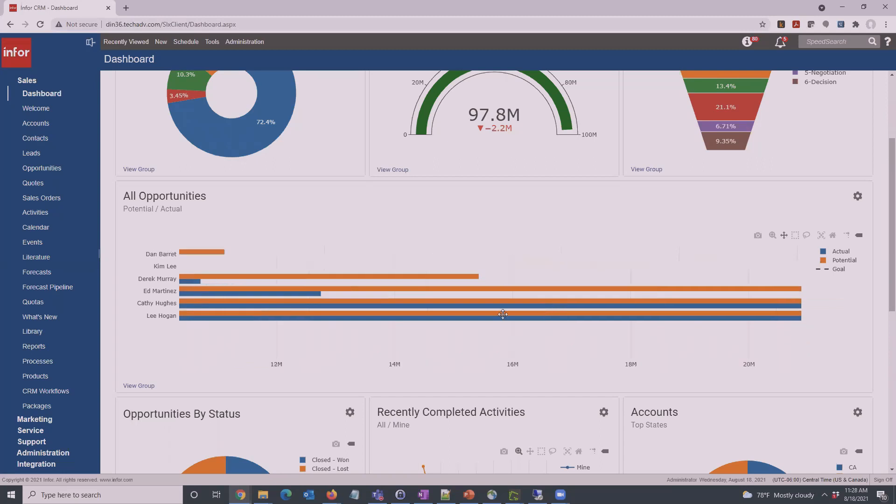
{"action": "left_click", "coordinate": [822, 235]}
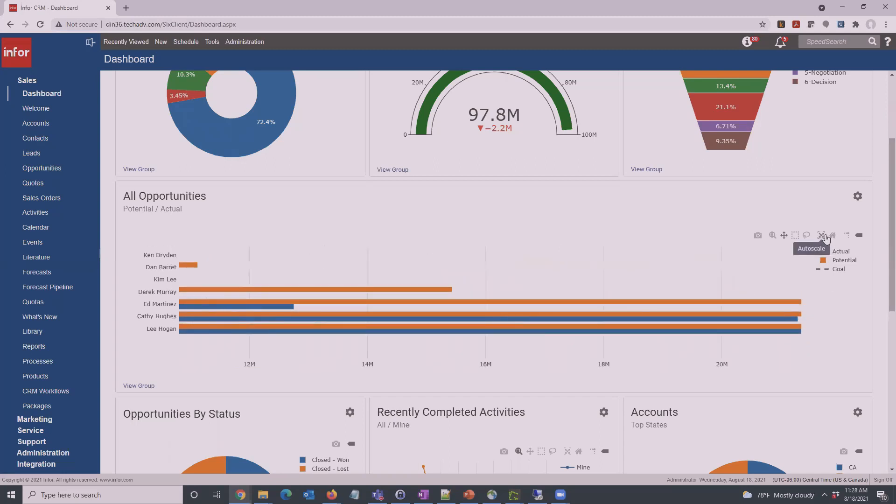
{"action": "mouse_move", "coordinate": [821, 237]}
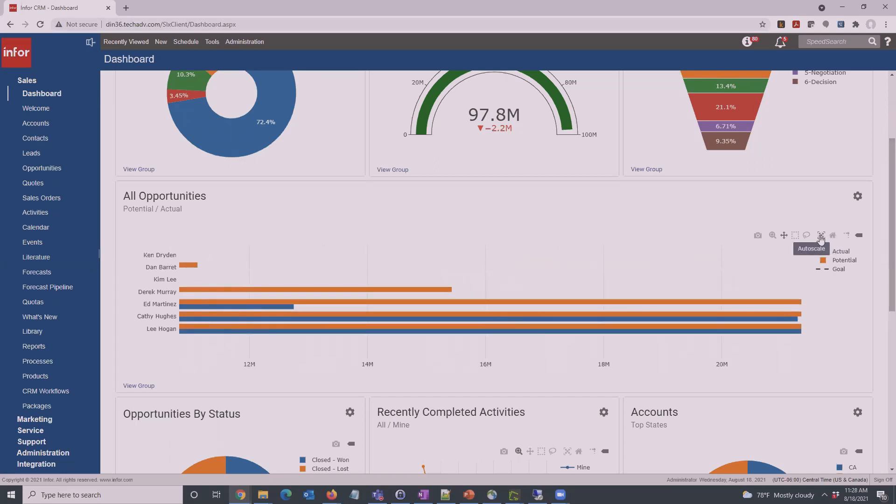
- Reset the All Opportunities chart to its full 0–45M view with all salespeople and goal line
{"action": "right_click", "coordinate": [822, 237]}
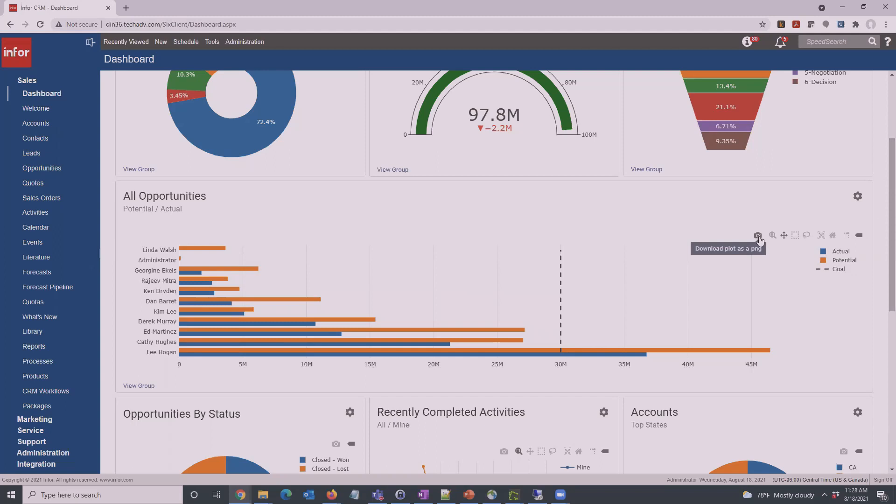
{"action": "mouse_move", "coordinate": [769, 261]}
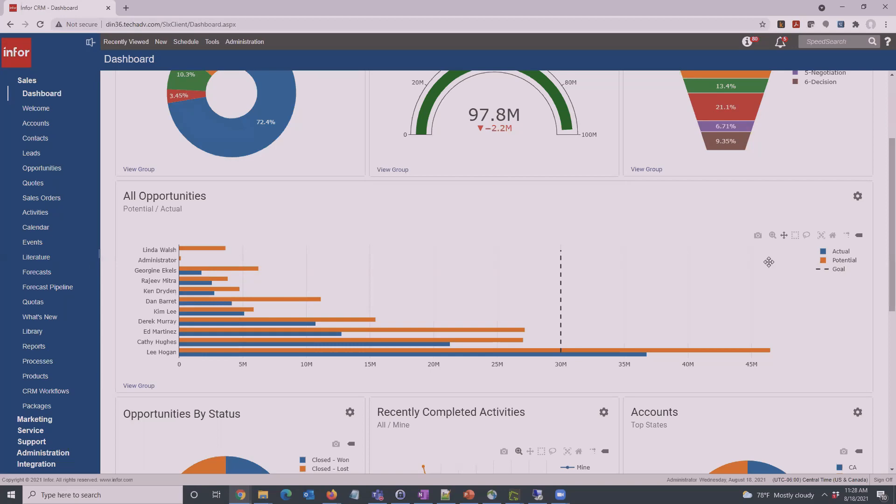
{"action": "scroll", "scroll_direction": "down", "scroll_amount": 3}
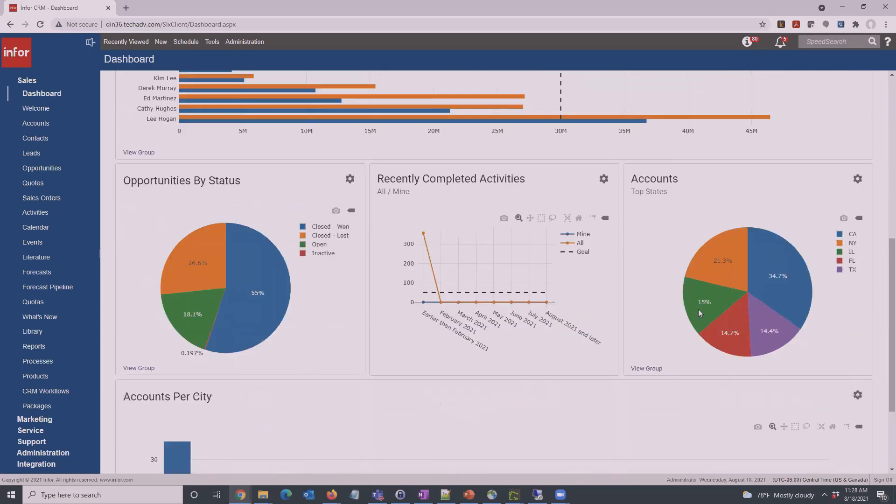
{"action": "scroll", "scroll_direction": "down", "scroll_amount": 3}
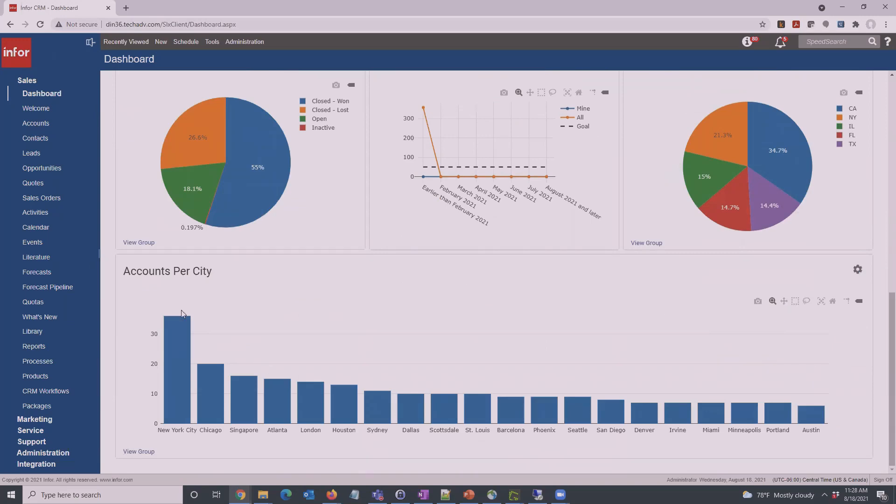
{"action": "scroll", "scroll_direction": "up", "scroll_amount": 3}
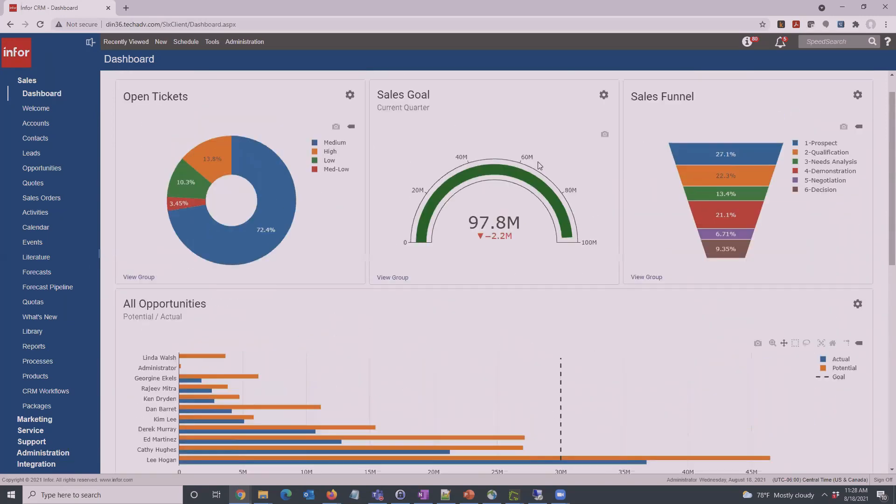
{"action": "mouse_move", "coordinate": [563, 249]}
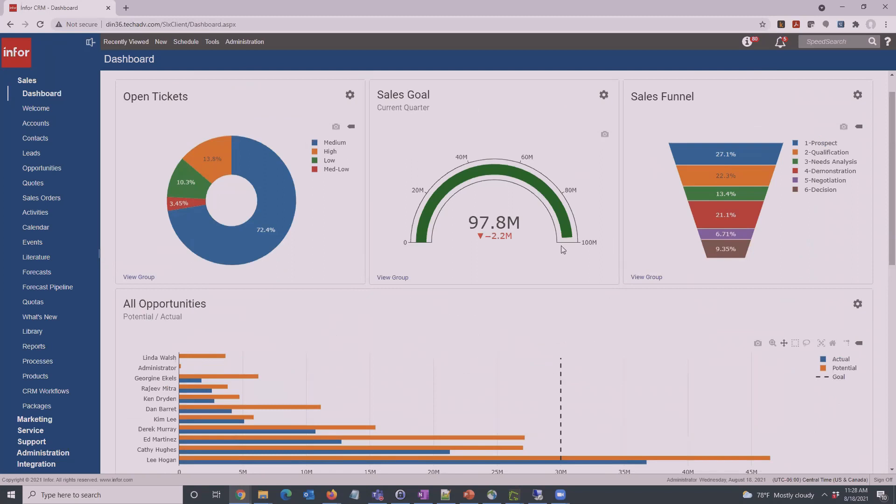
{"action": "mouse_move", "coordinate": [356, 231]}
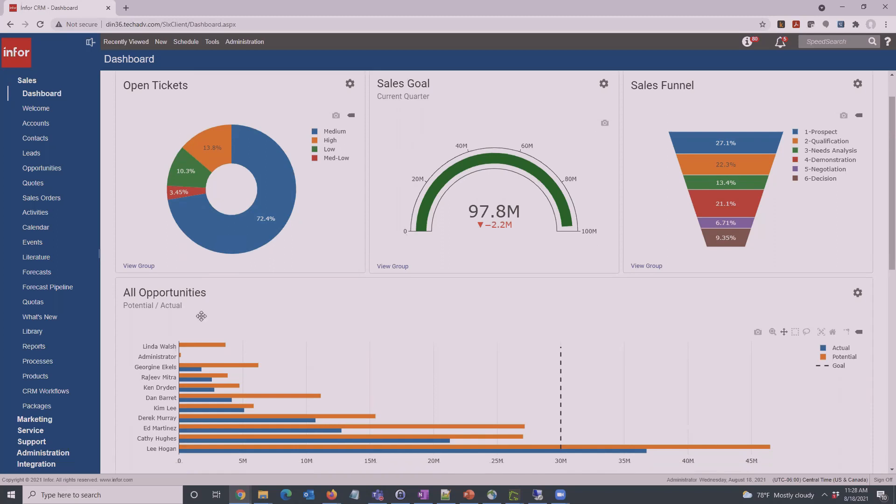
{"action": "scroll", "scroll_direction": "down", "scroll_amount": 3}
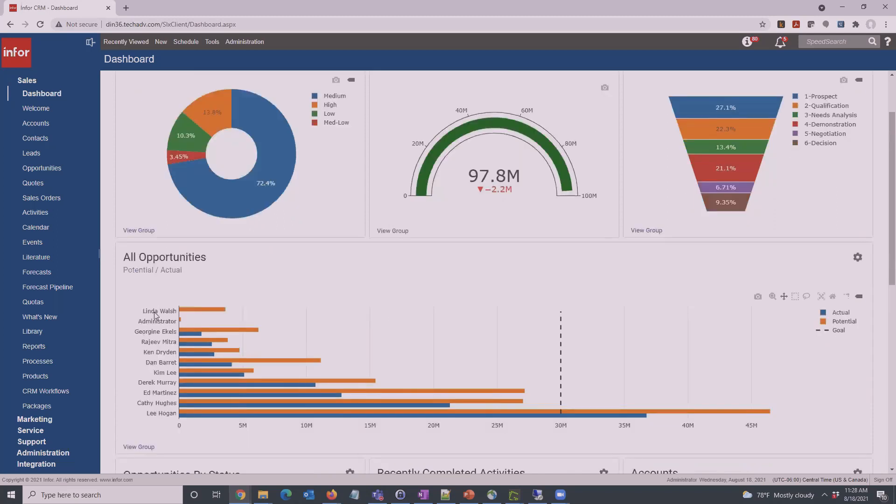
{"action": "mouse_move", "coordinate": [753, 326]}
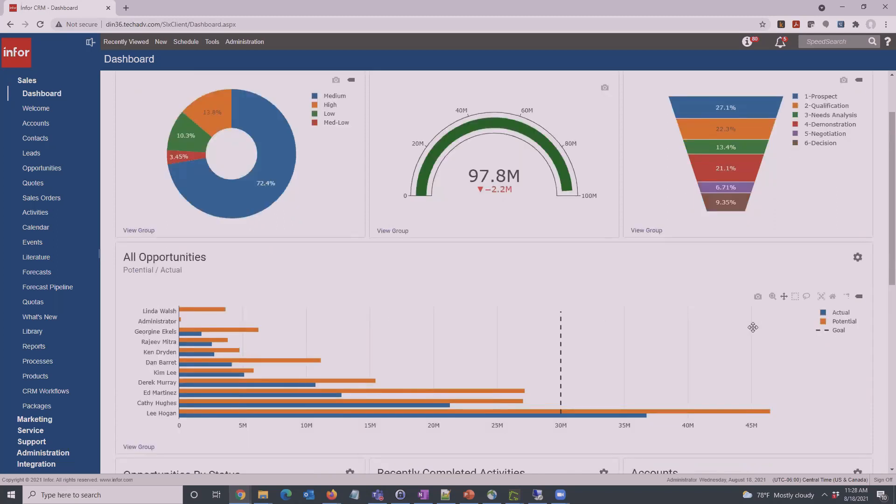